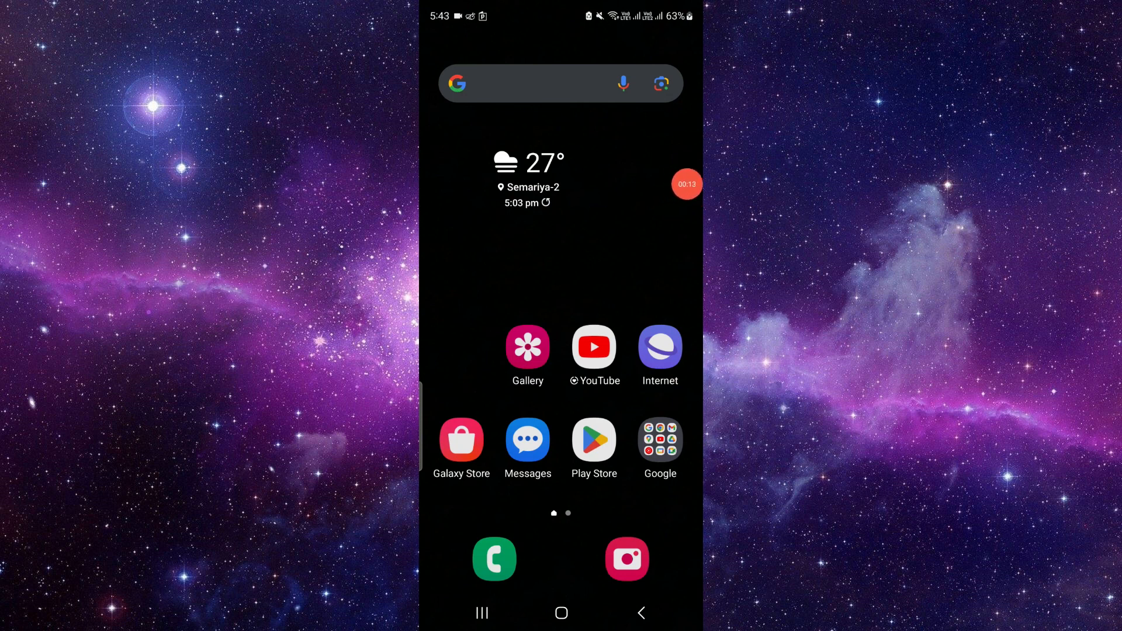
# Search Google for the copied term 'zwift companion app' from the home search bar
pyautogui.click(560, 83)
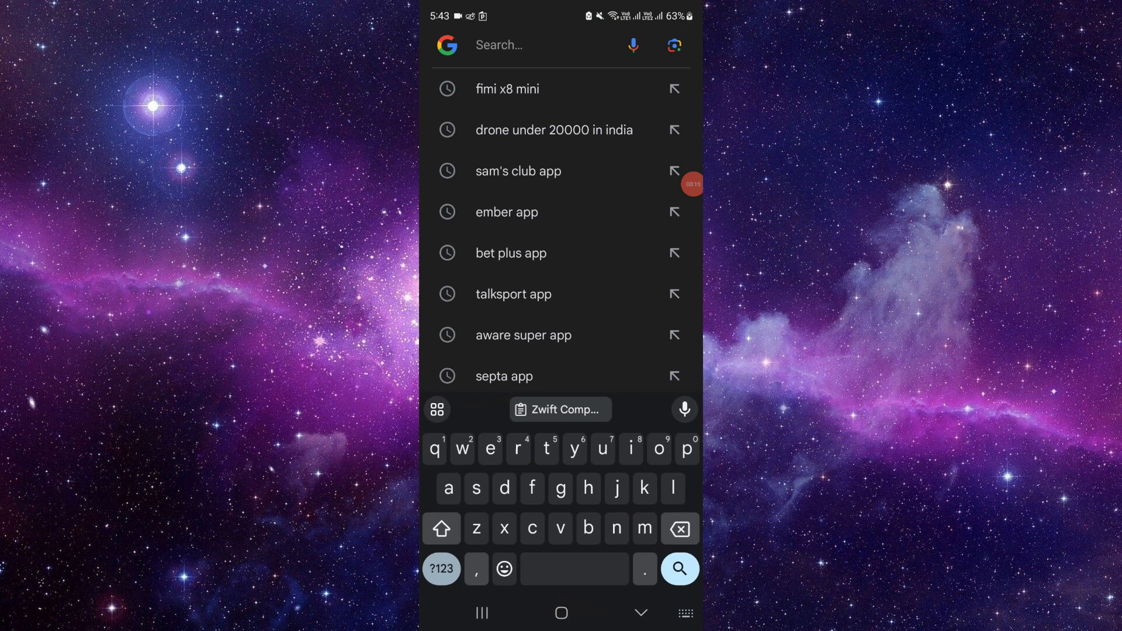
pyautogui.click(560, 409)
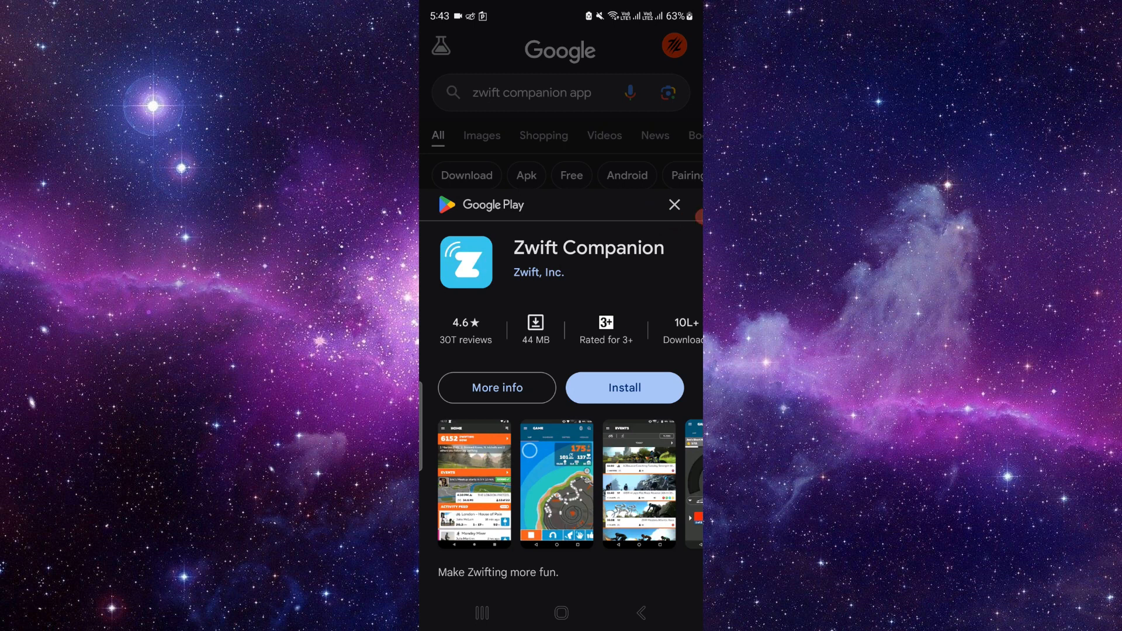
# Start installing Zwift Companion from its card and view its full Play Store page
pyautogui.click(623, 387)
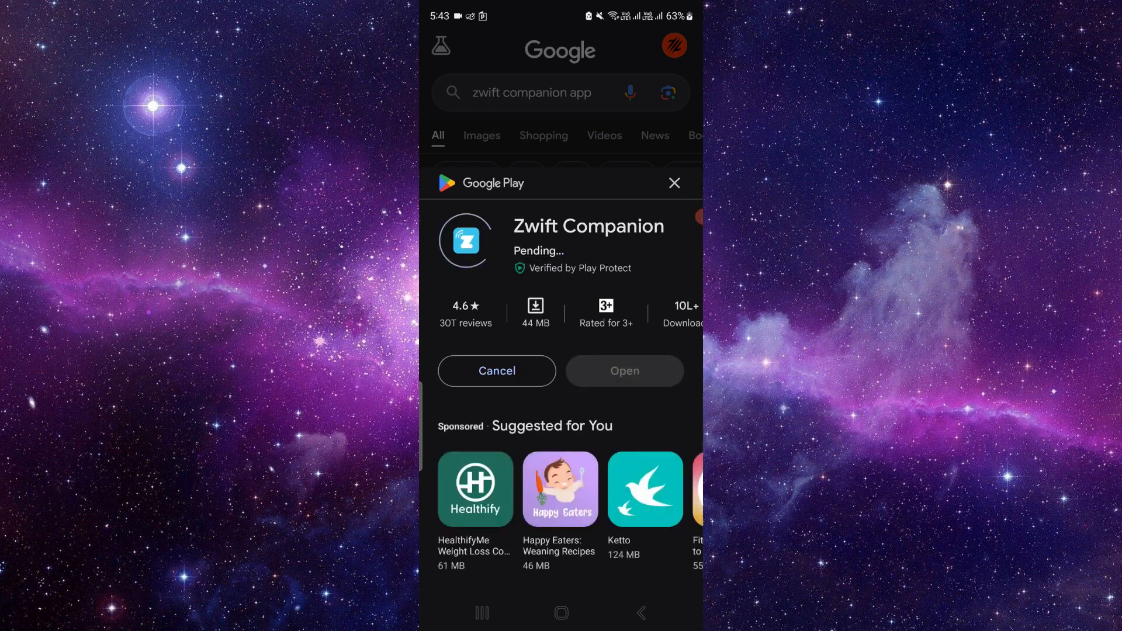
pyautogui.click(495, 371)
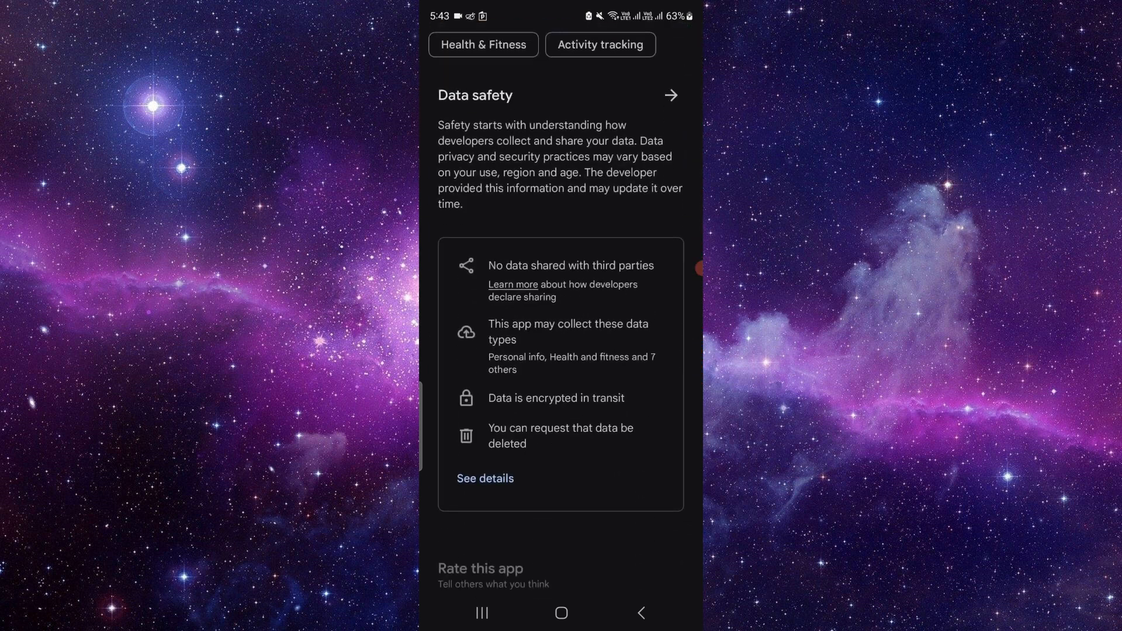
# Skim the Zwift Companion store page, then return to the phone's home screen
pyautogui.scroll(-3)
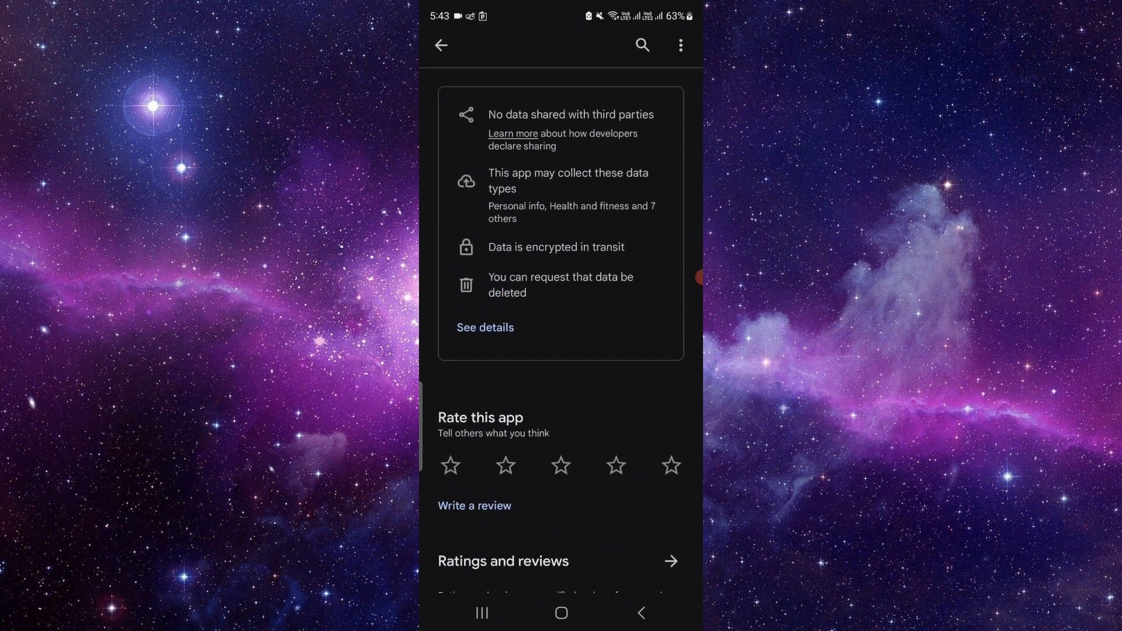
pyautogui.scroll(3)
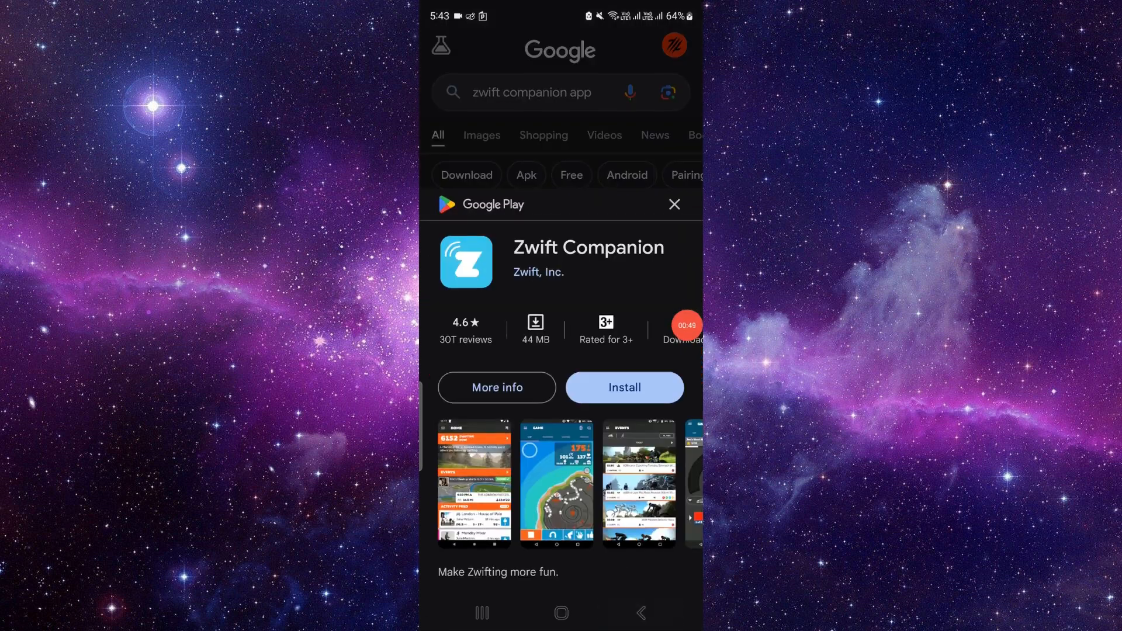
pyautogui.click(560, 612)
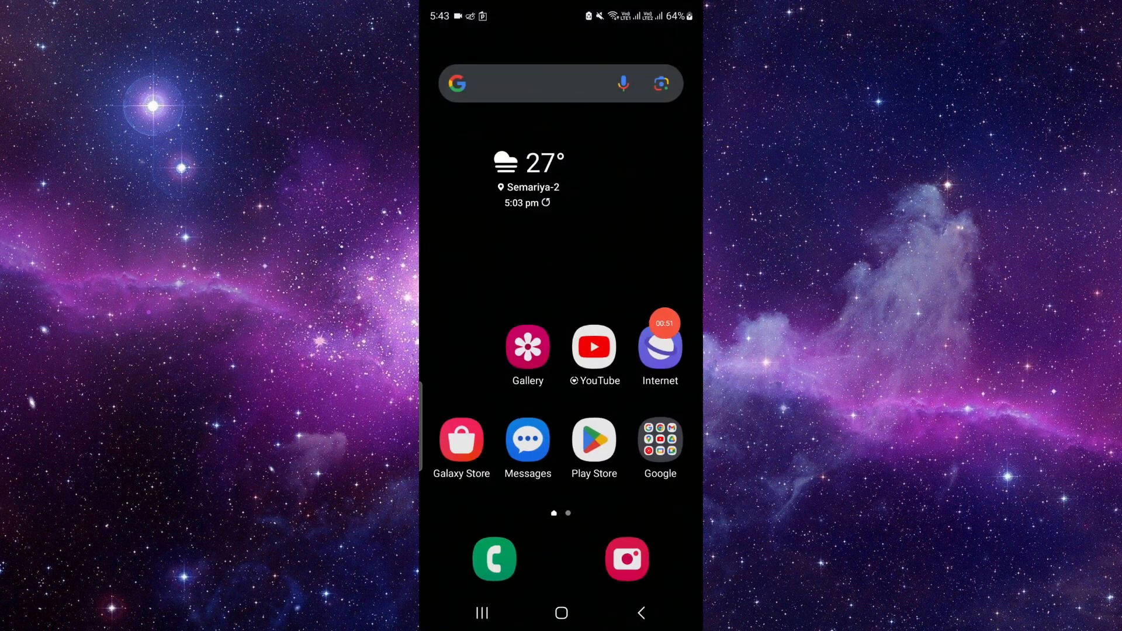